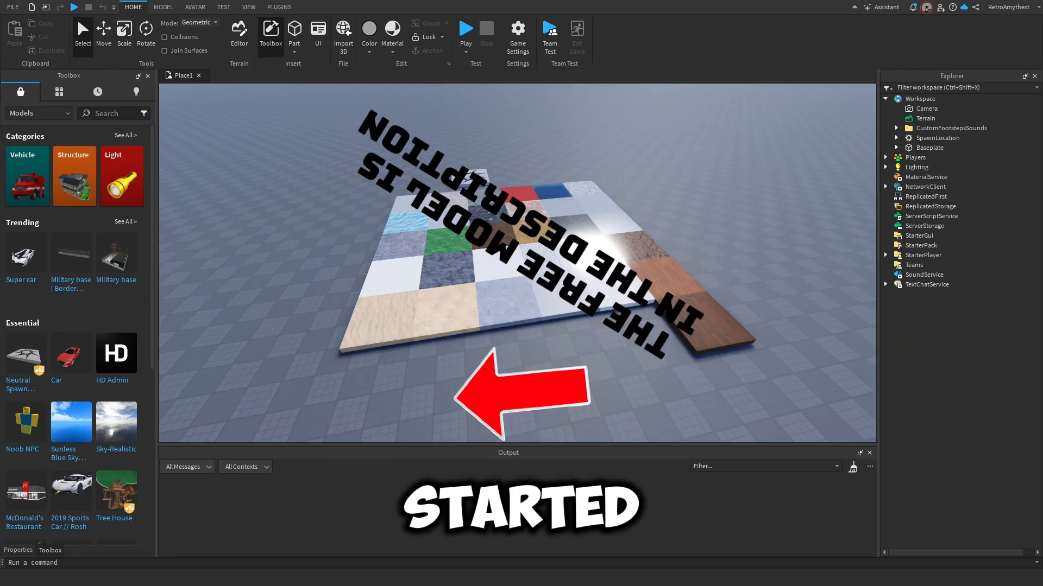
- Run a brief play test of the place, then stop it and return to editing
left_click(466, 29)
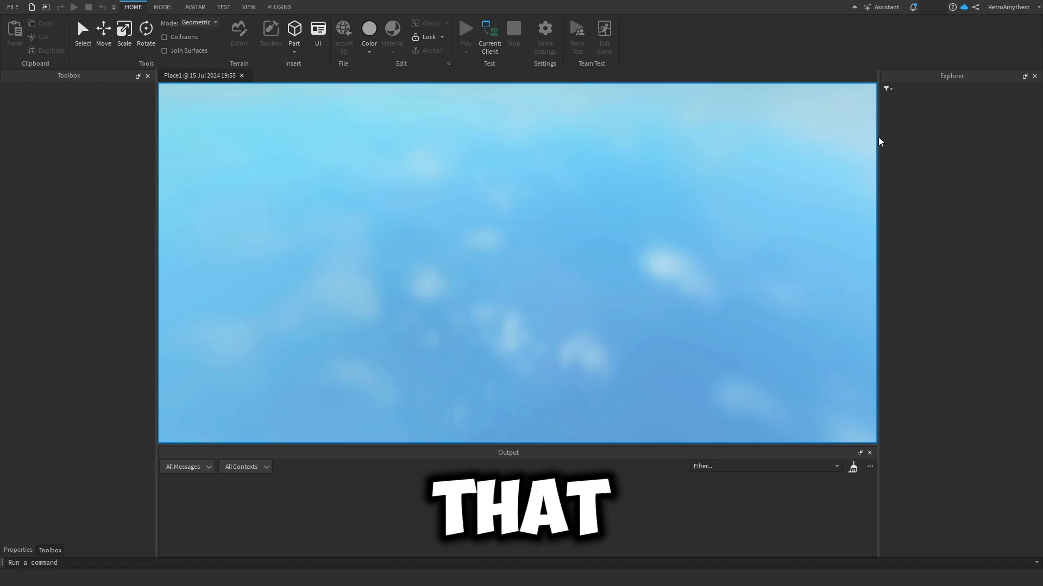
left_click(466, 31)
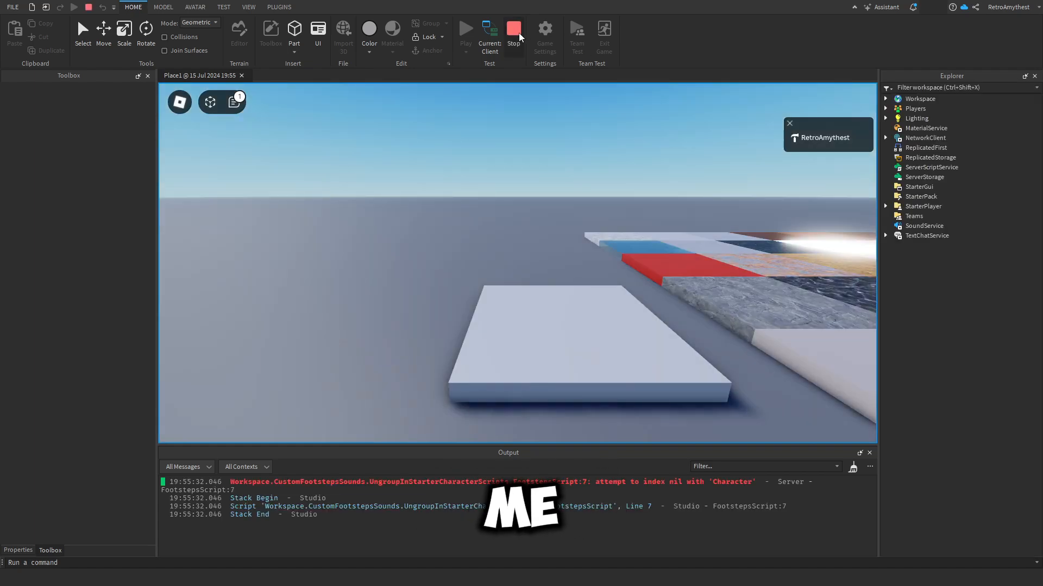
left_click(513, 31)
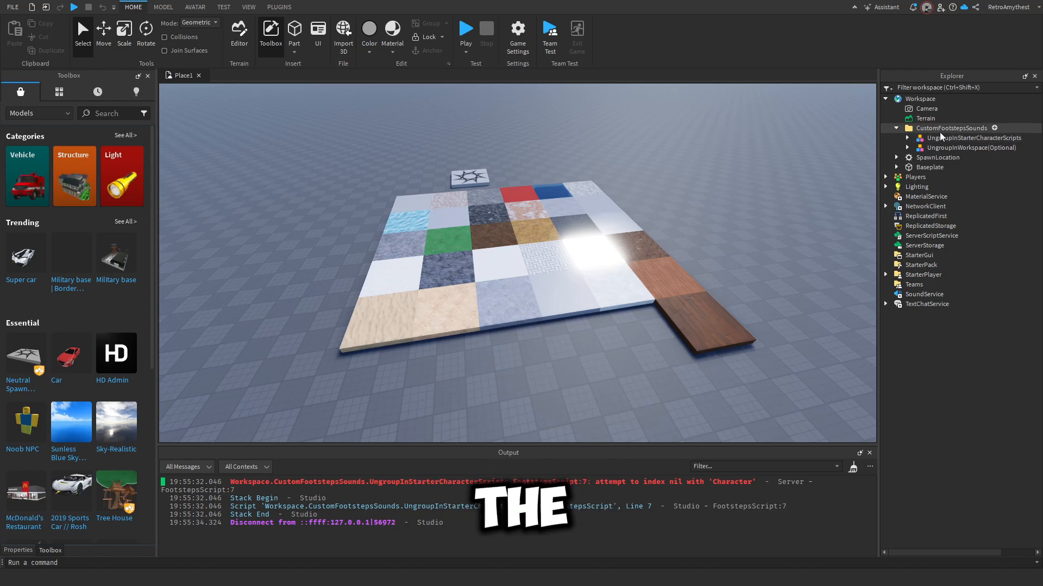
- Move the character scripts folder into StarterCharacterScripts and ungroup the optional workspace parts
left_click(974, 138)
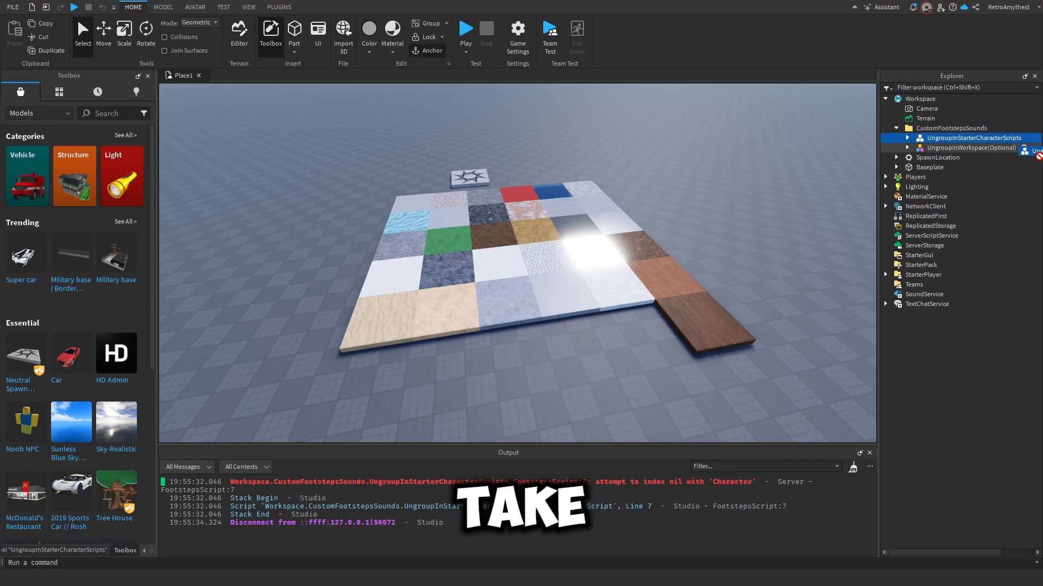
left_click_drag(973, 138, 973, 274)
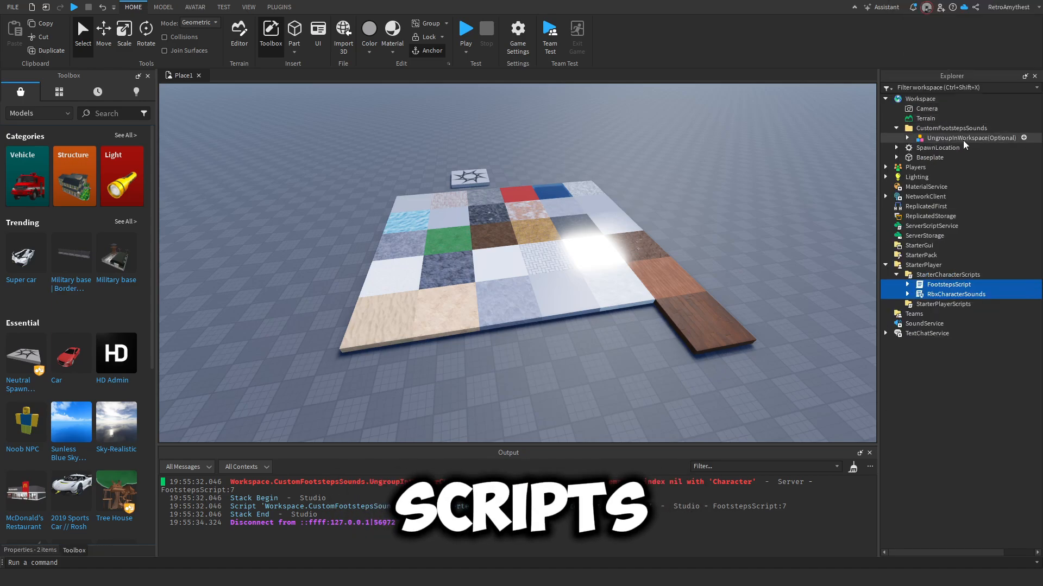
left_click(971, 146)
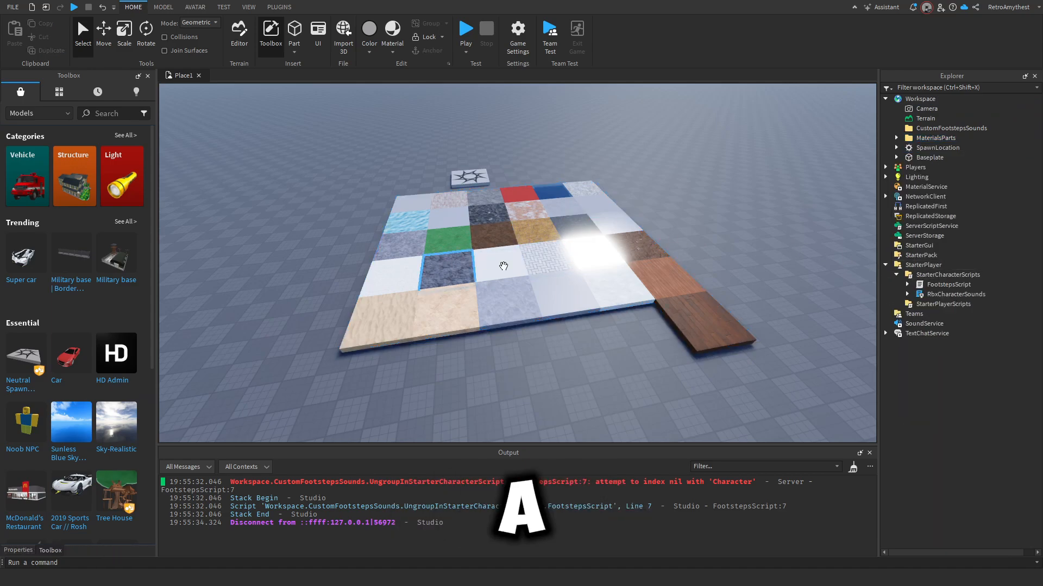
left_click(952, 129)
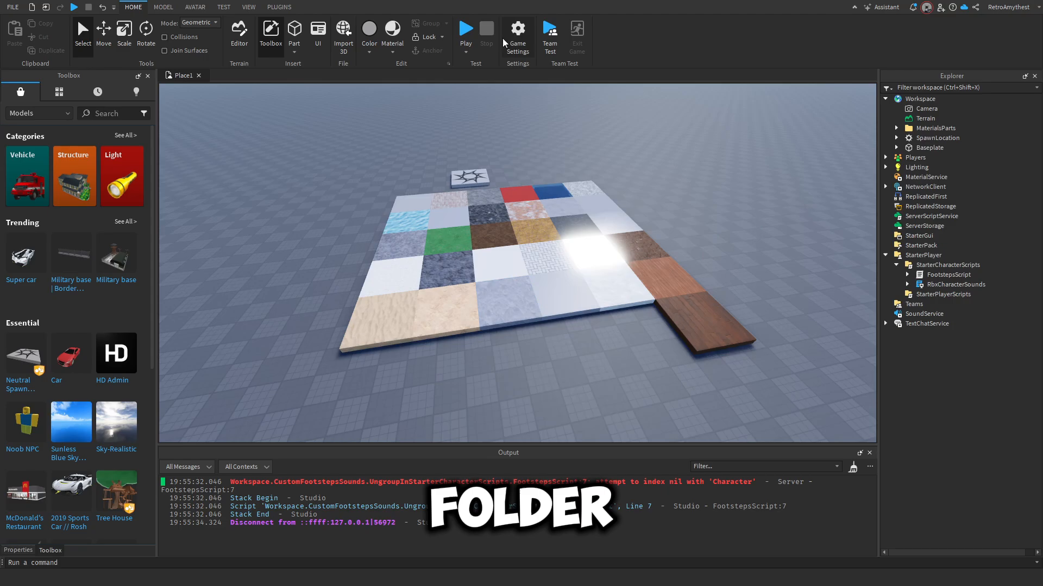
- Play-test the footsteps, view the FootstepsSounds module's per-material sound IDs, then return to Place1
left_click(466, 28)
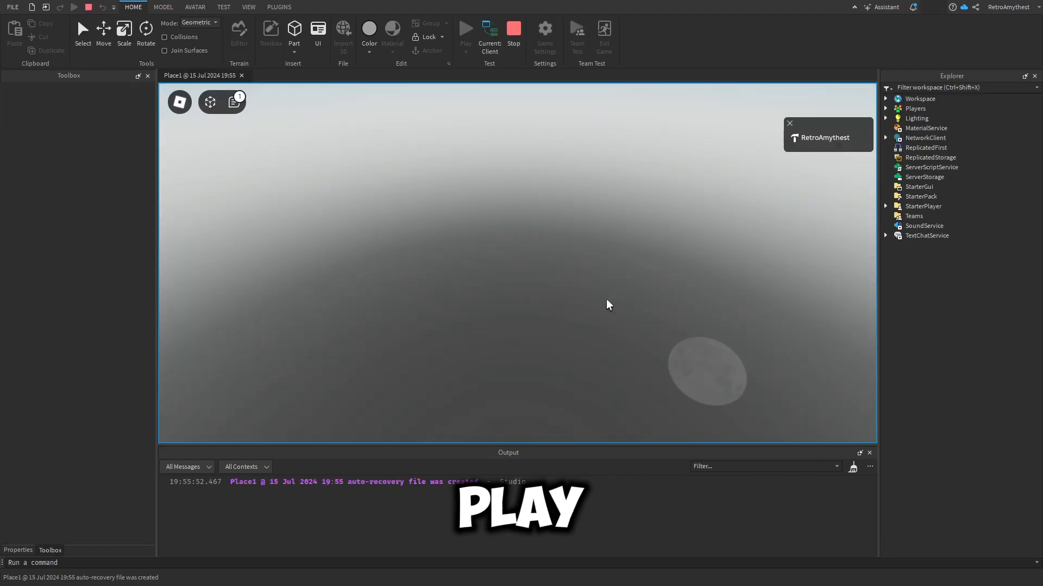
left_click(466, 28)
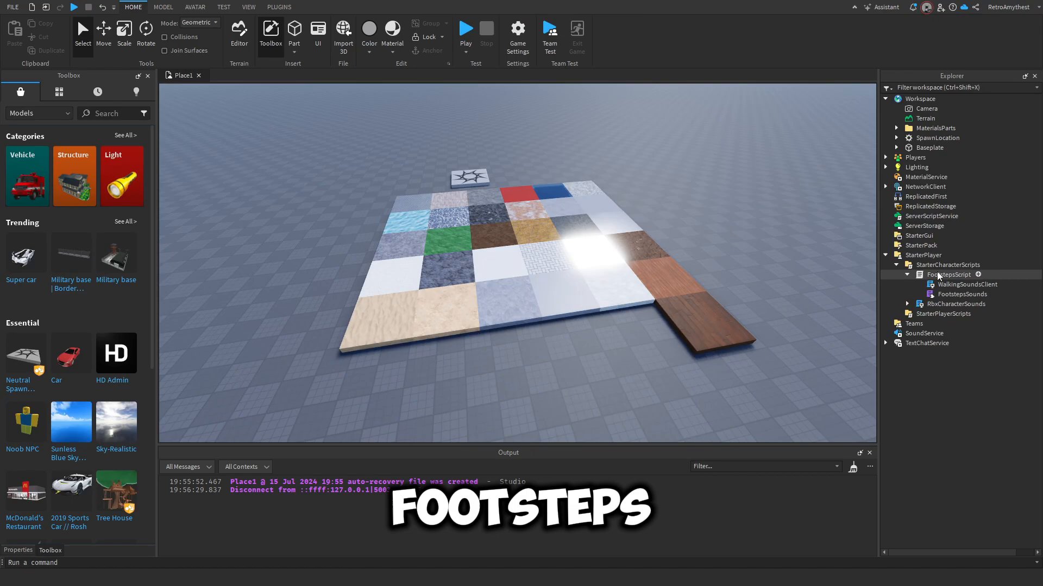
double_click(954, 294)
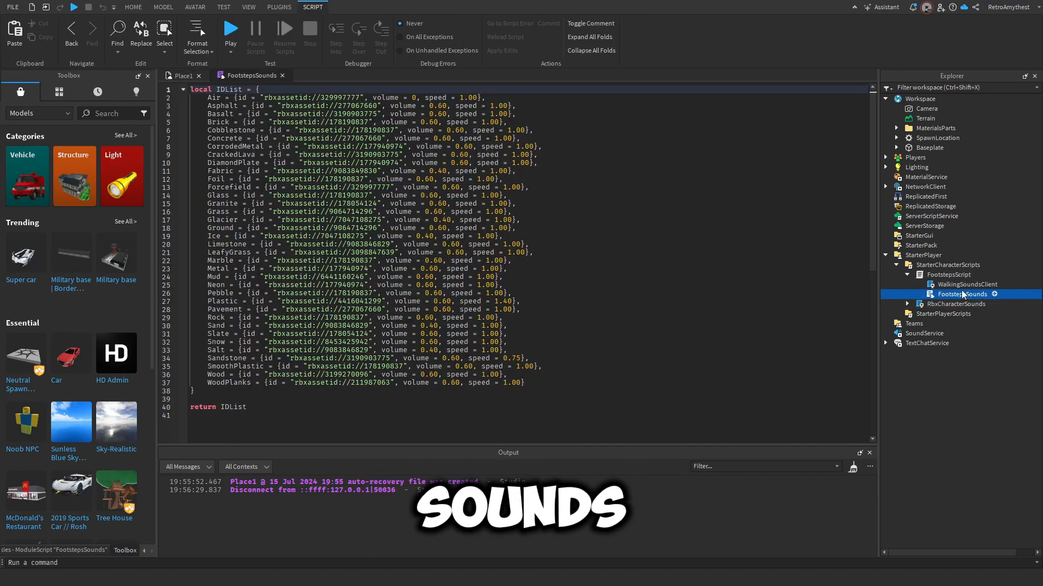
double_click(341, 98)
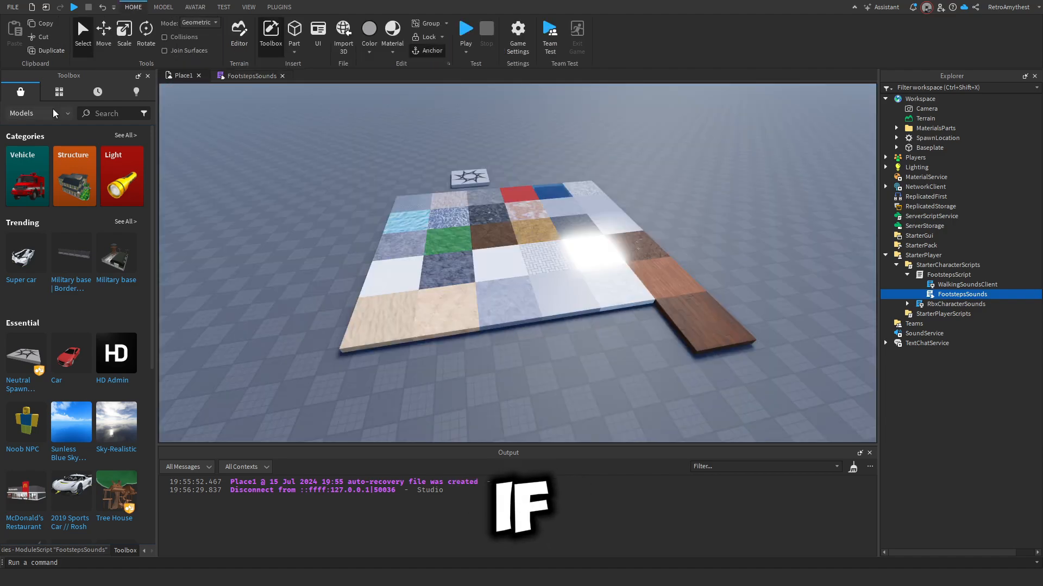
- Search the audio Toolbox for 'footsteps sound' and bring up Copy Asset ID on the first result
type("fo")
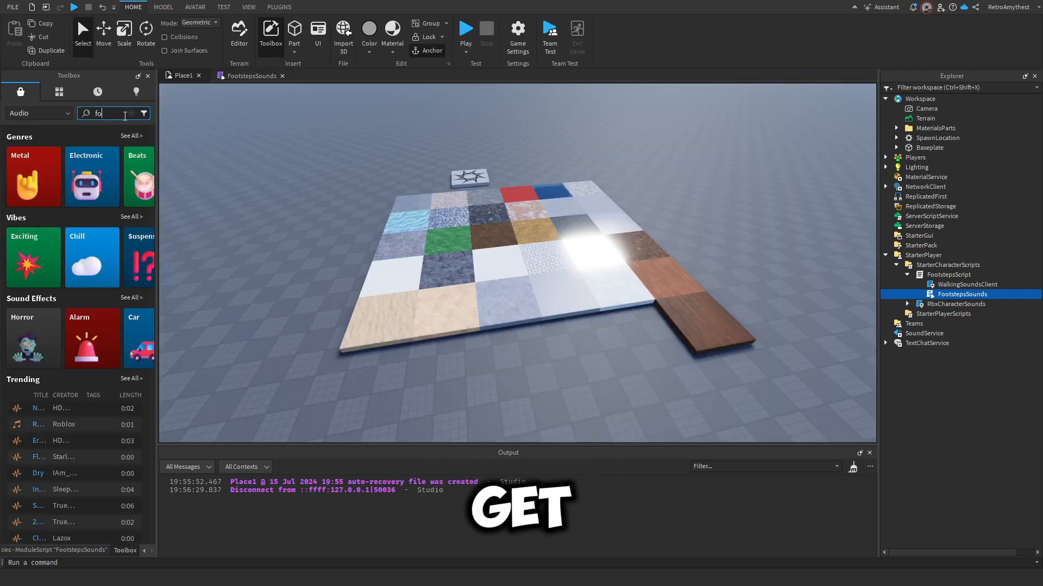
type("tsteps sound")
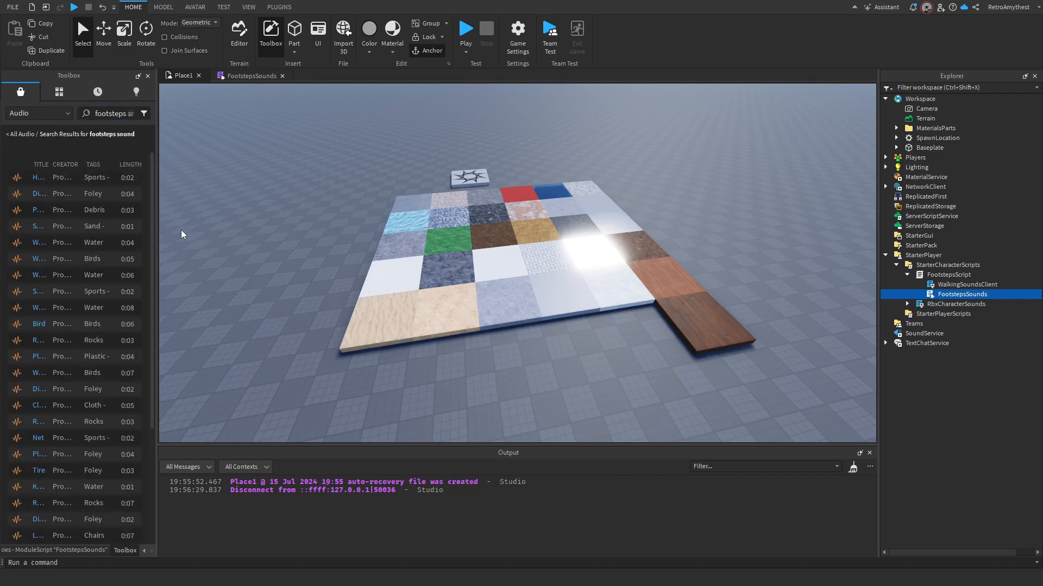
left_click(38, 177)
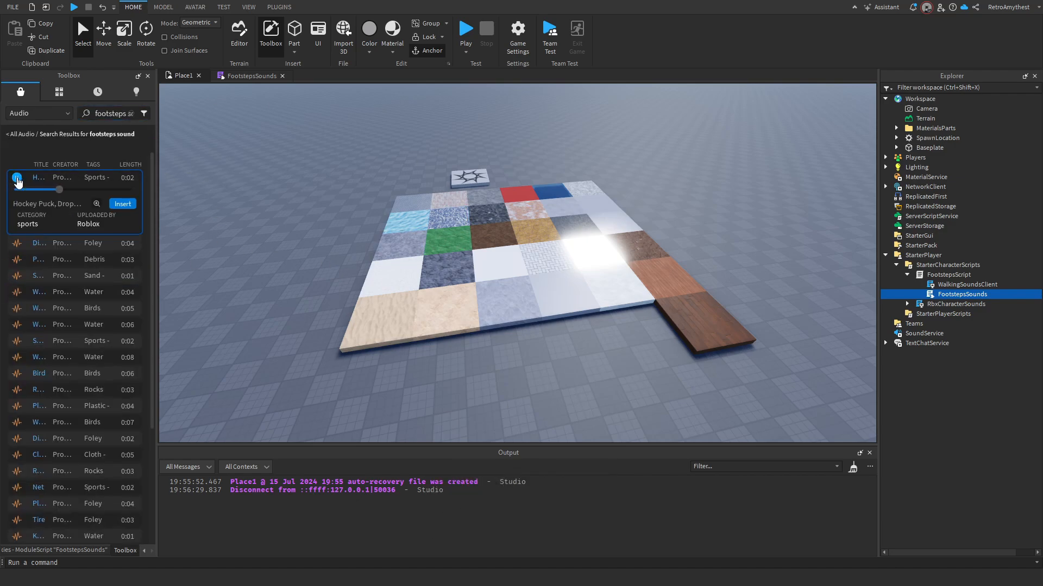
right_click(46, 177)
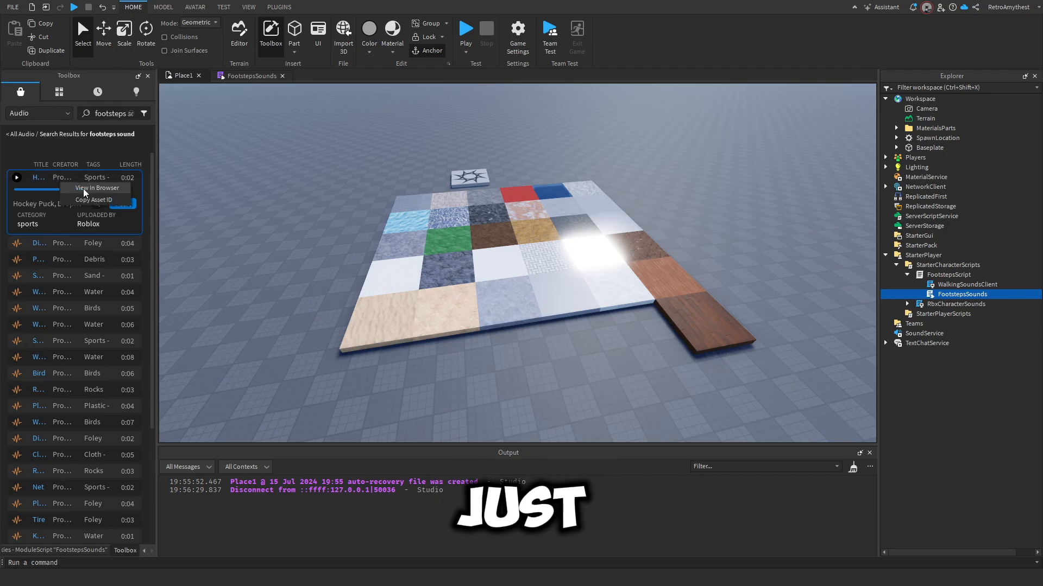